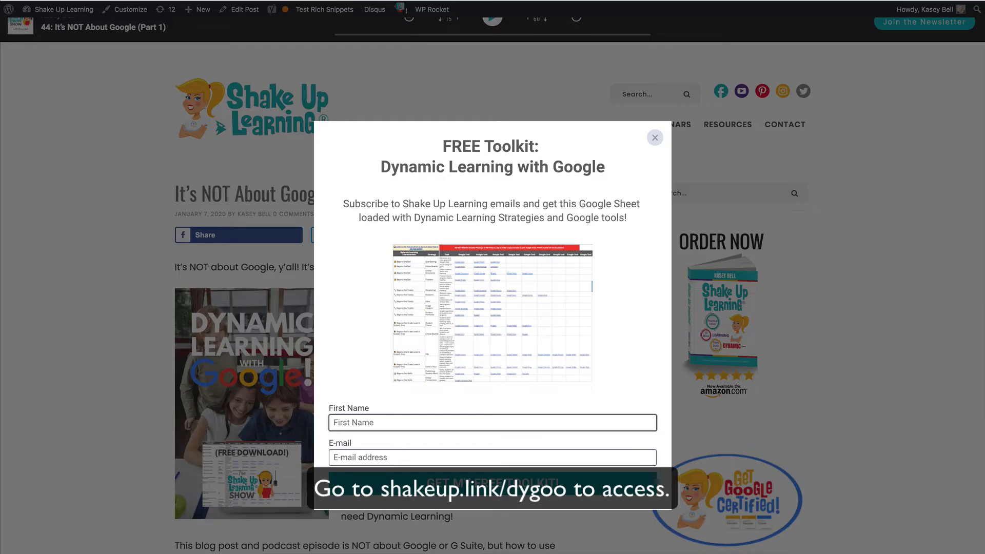
{"action": "mouse_move", "coordinate": [655, 139]}
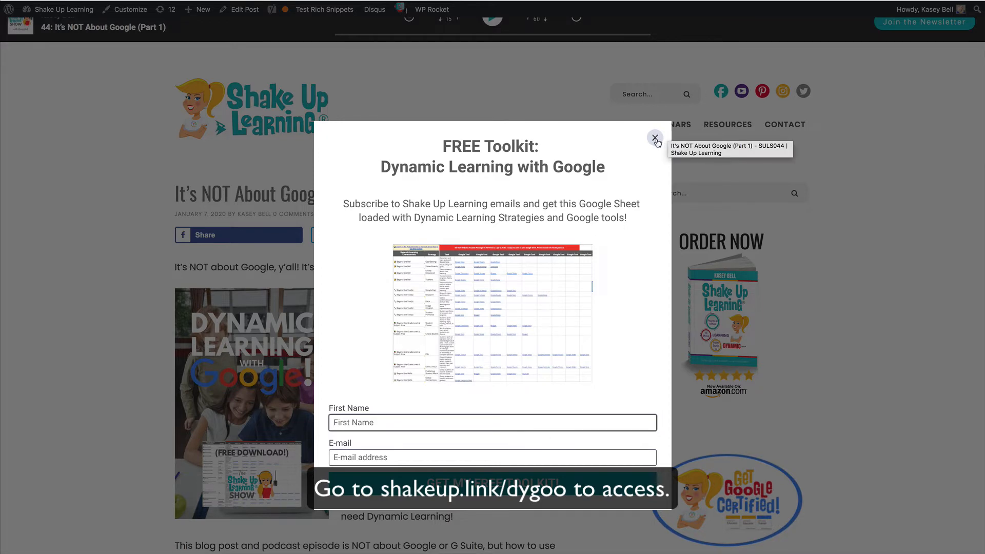
Dismiss the free toolkit sign-up popup and read further down the It's NOT About Google post.
{"action": "left_click", "coordinate": [654, 137]}
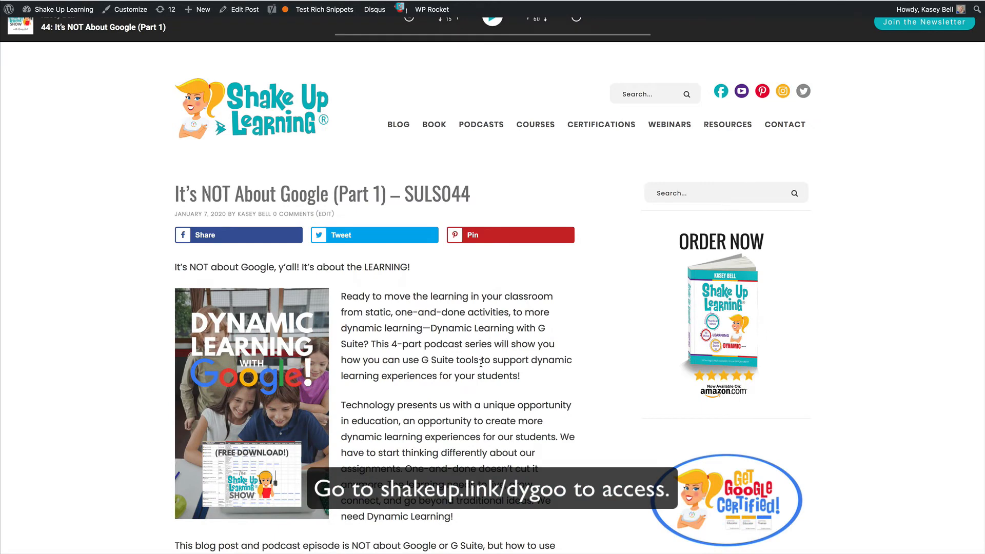
{"action": "scroll", "scroll_direction": "down", "scroll_amount": 3}
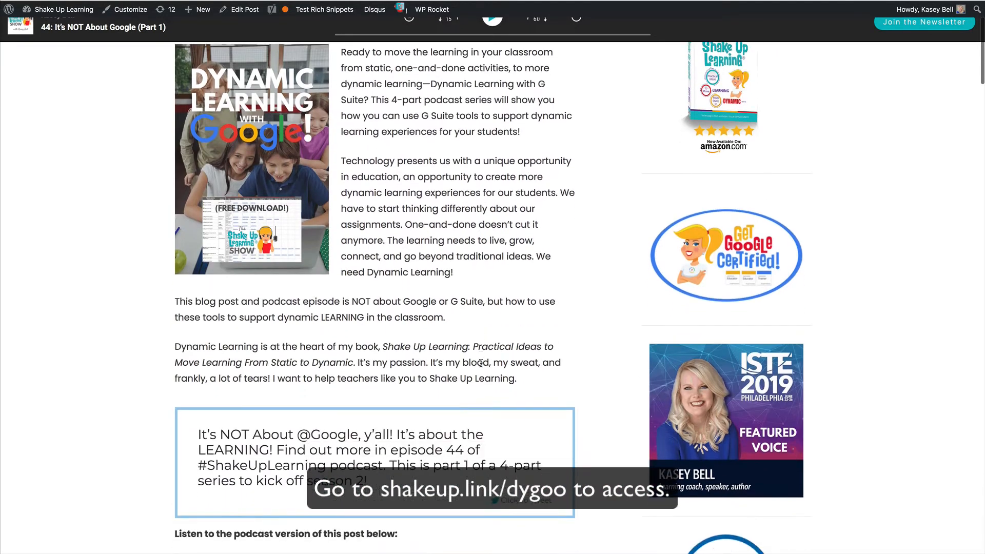
{"action": "scroll", "scroll_direction": "down", "scroll_amount": 3}
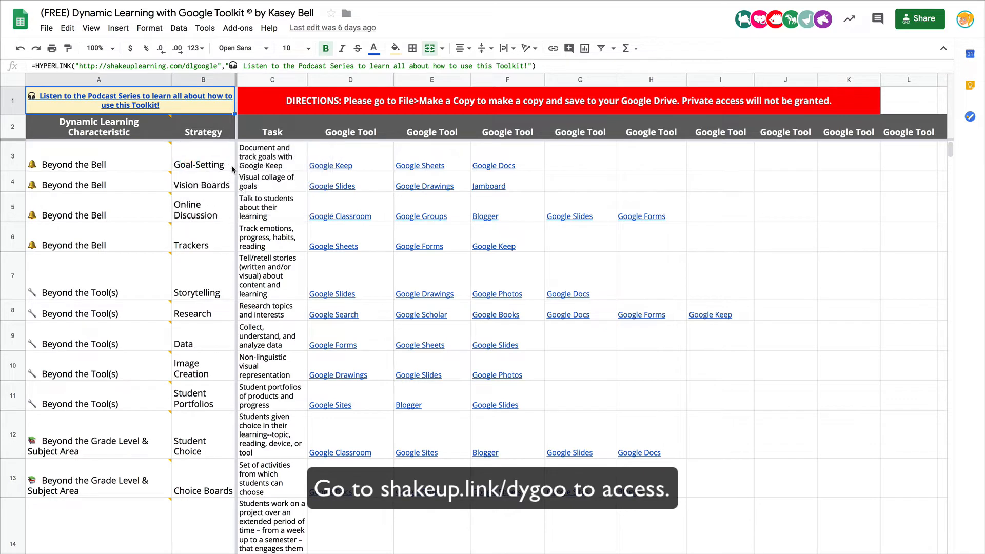
{"action": "mouse_move", "coordinate": [236, 243]}
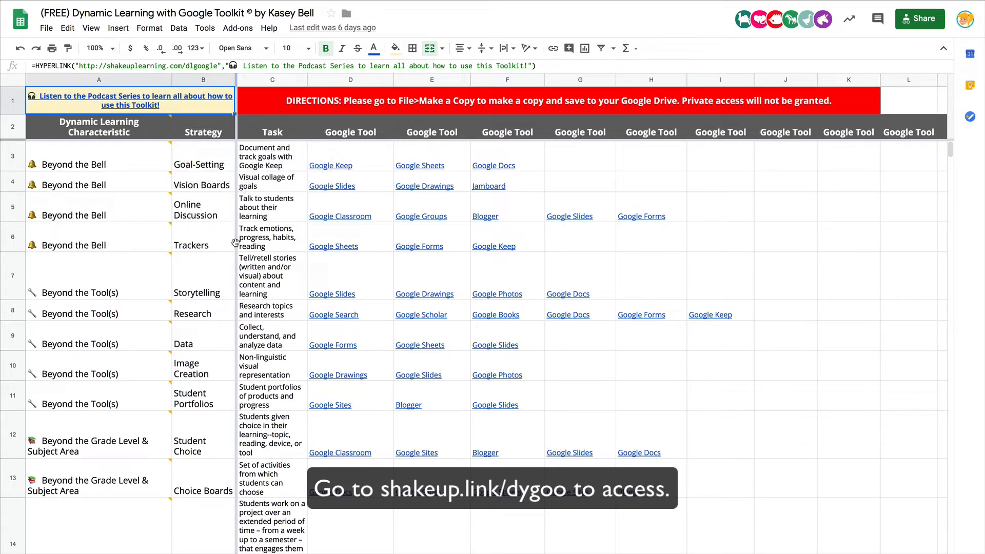
{"action": "left_click", "coordinate": [98, 237]}
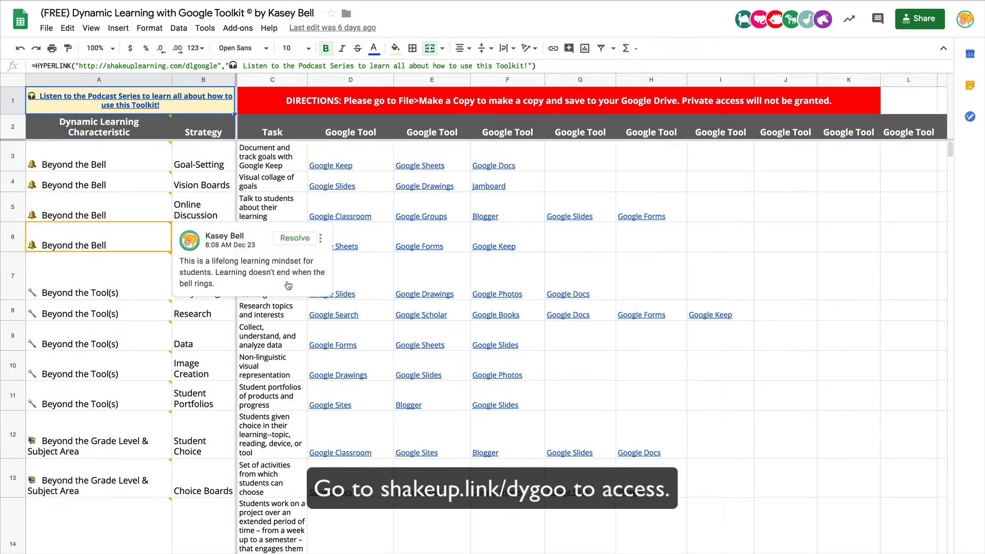
{"action": "left_click", "coordinate": [264, 156]}
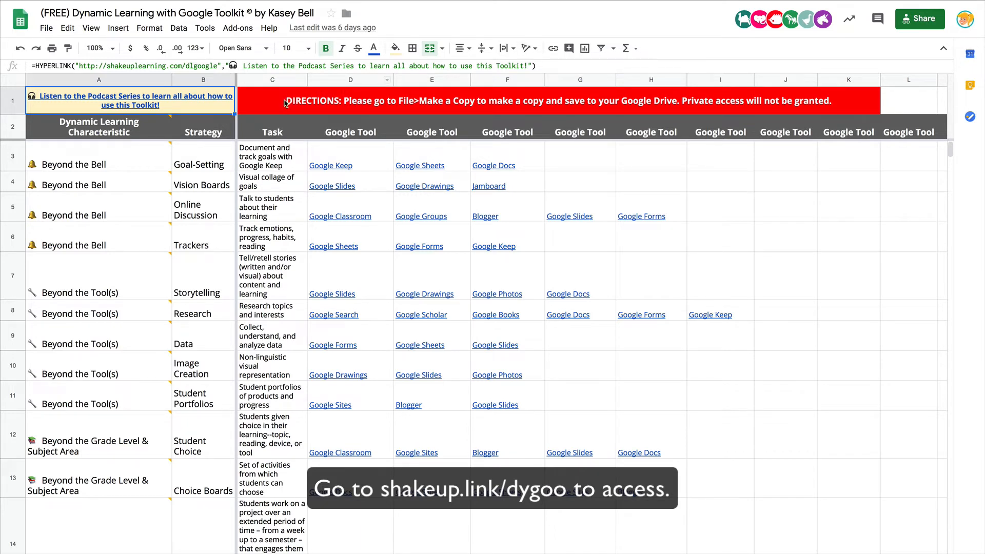
{"action": "mouse_move", "coordinate": [414, 104]}
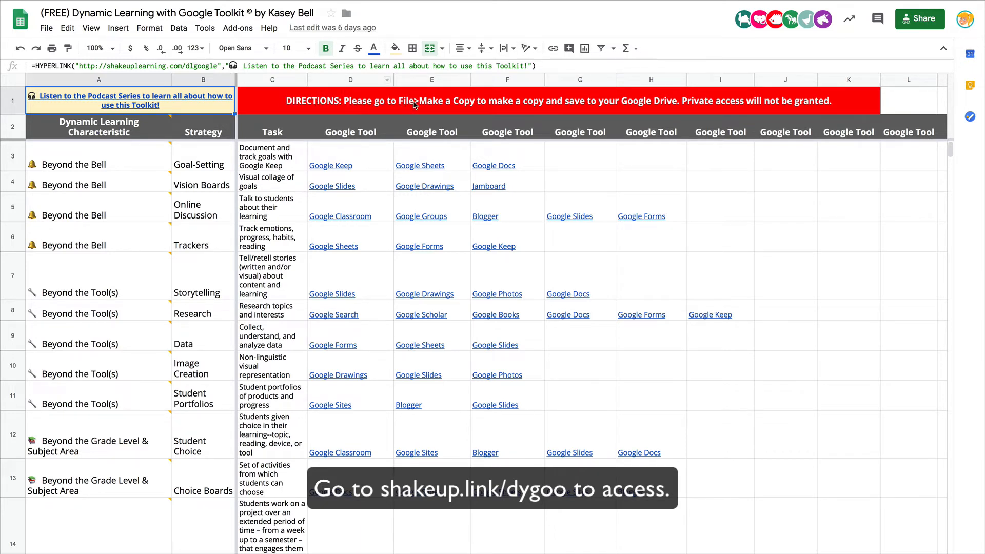
{"action": "left_click", "coordinate": [49, 28]}
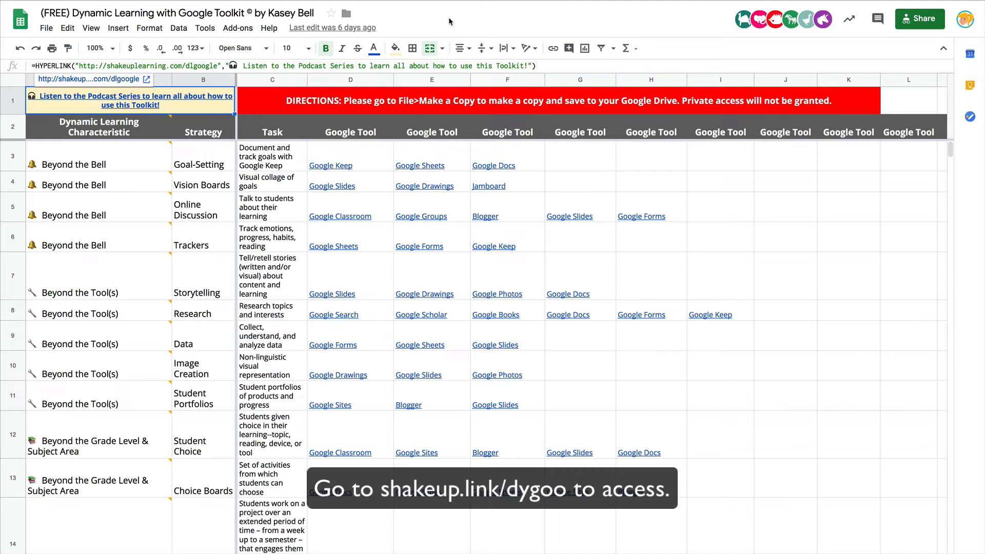
{"action": "mouse_move", "coordinate": [342, 16]}
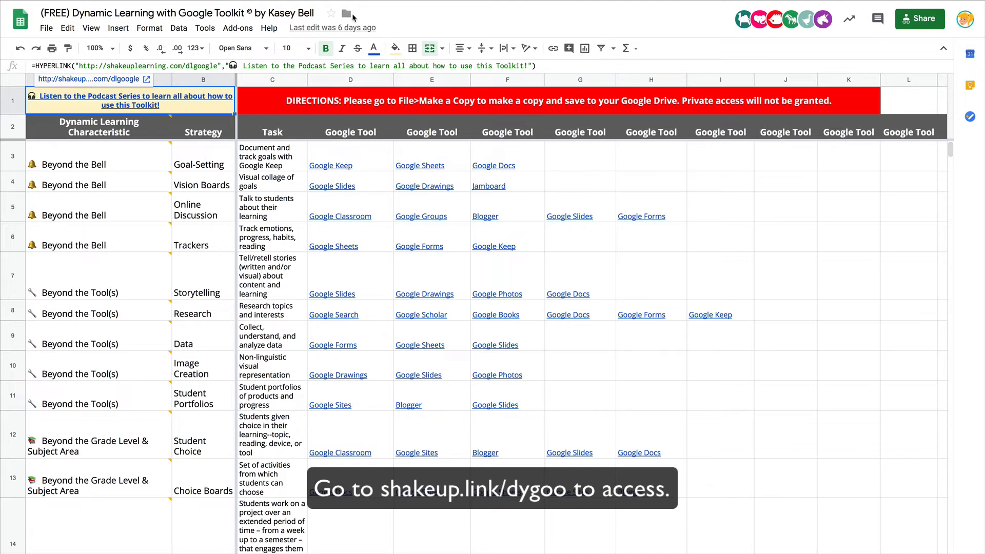
{"action": "mouse_move", "coordinate": [349, 13]}
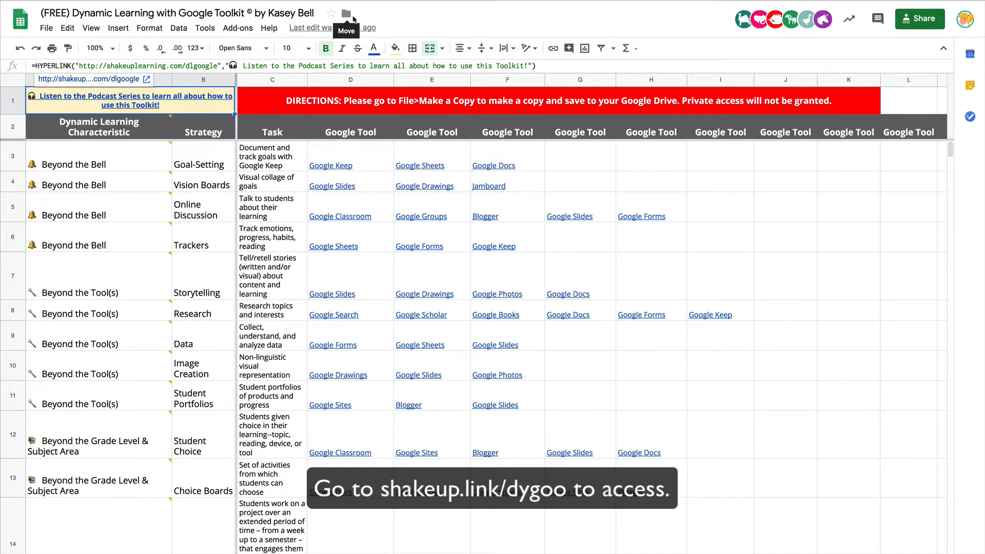
{"action": "mouse_move", "coordinate": [366, 16]}
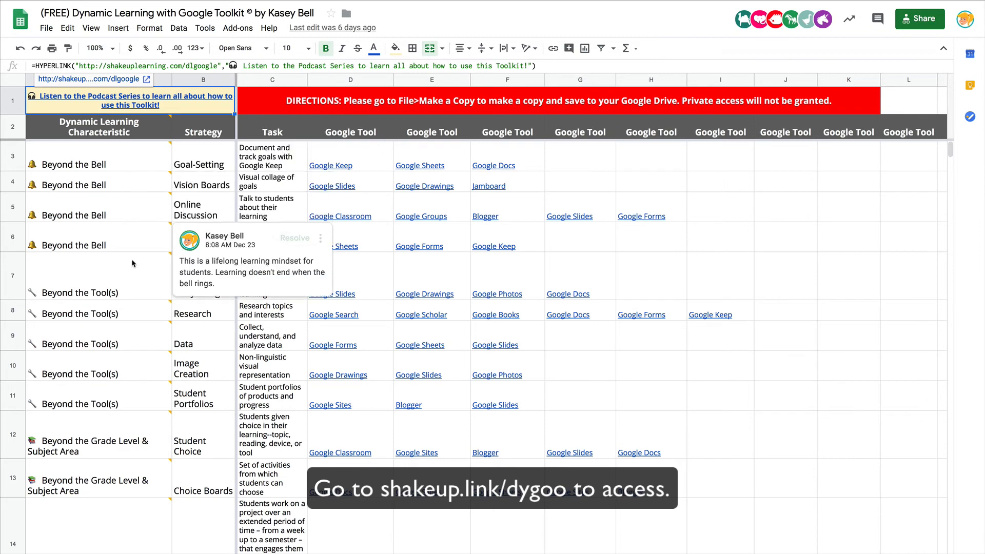
Scroll the toolkit sheet to rows 14–21 showing Beyond the Walls and Beyond the Due Date strategies.
{"action": "scroll", "scroll_direction": "down", "scroll_amount": 3}
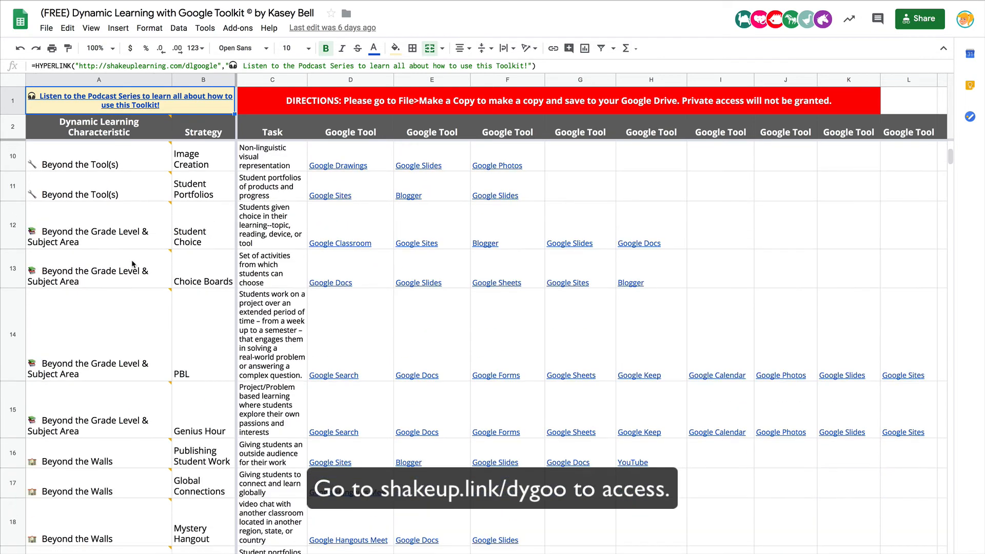
{"action": "scroll", "scroll_direction": "down", "scroll_amount": 3}
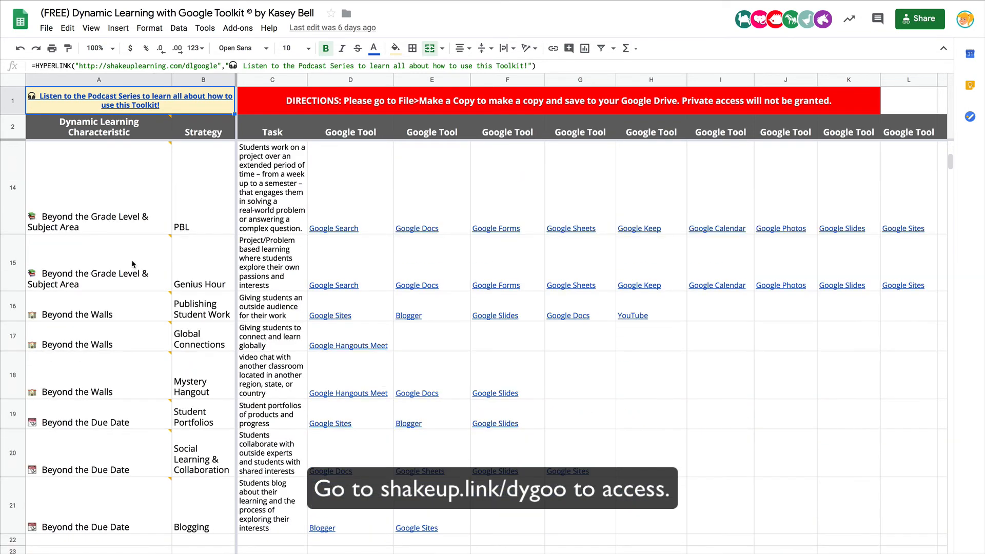